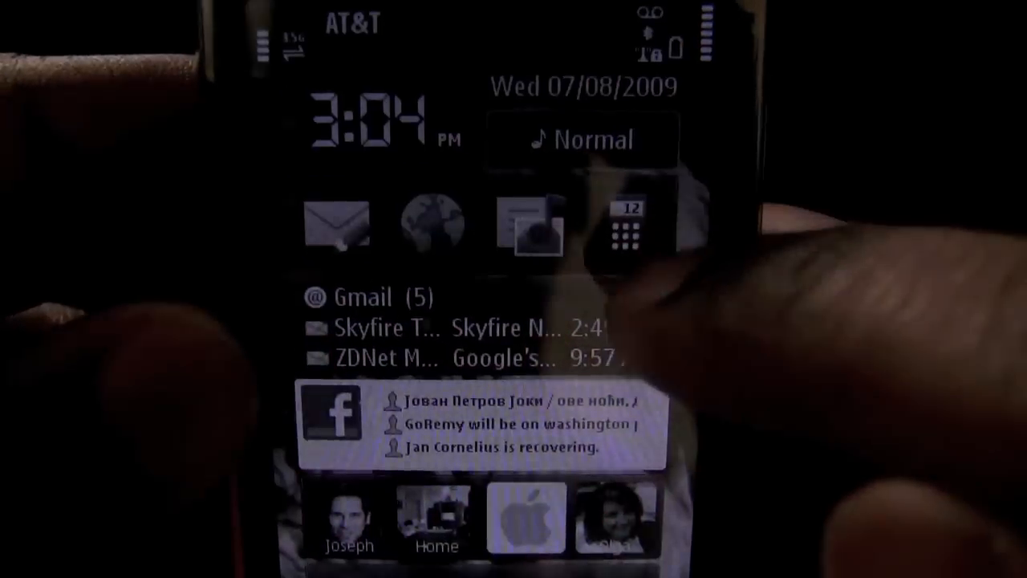
Switch the sound profile from Normal to Silent via the home screen profile widget
{"action": "left_click", "coordinate": [581, 138]}
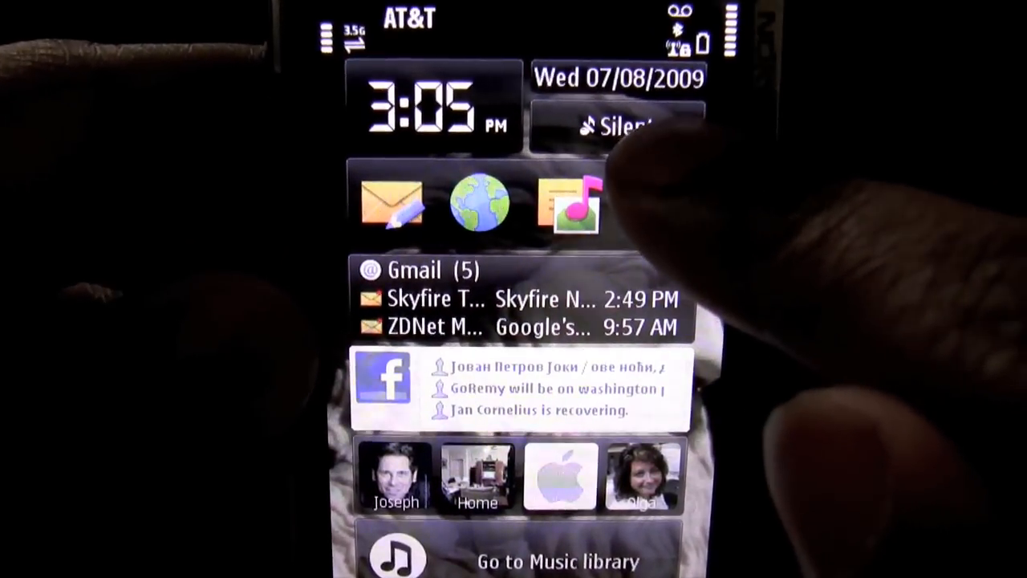
Open the Music menu listing Last played, Music library, Music store and Radio
{"action": "left_click", "coordinate": [626, 126]}
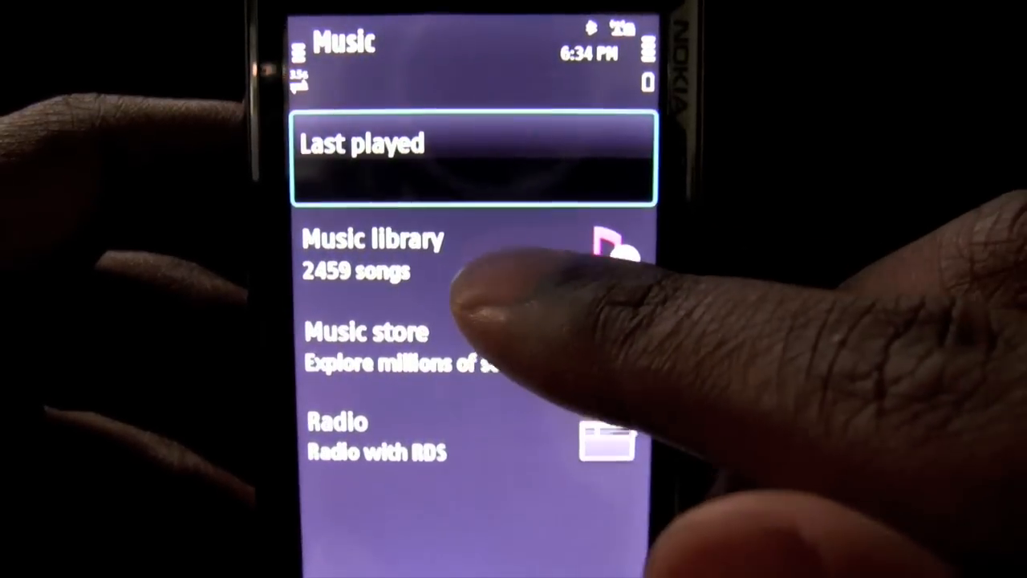
Open the Music library and show its All songs list
{"action": "left_click", "coordinate": [377, 249]}
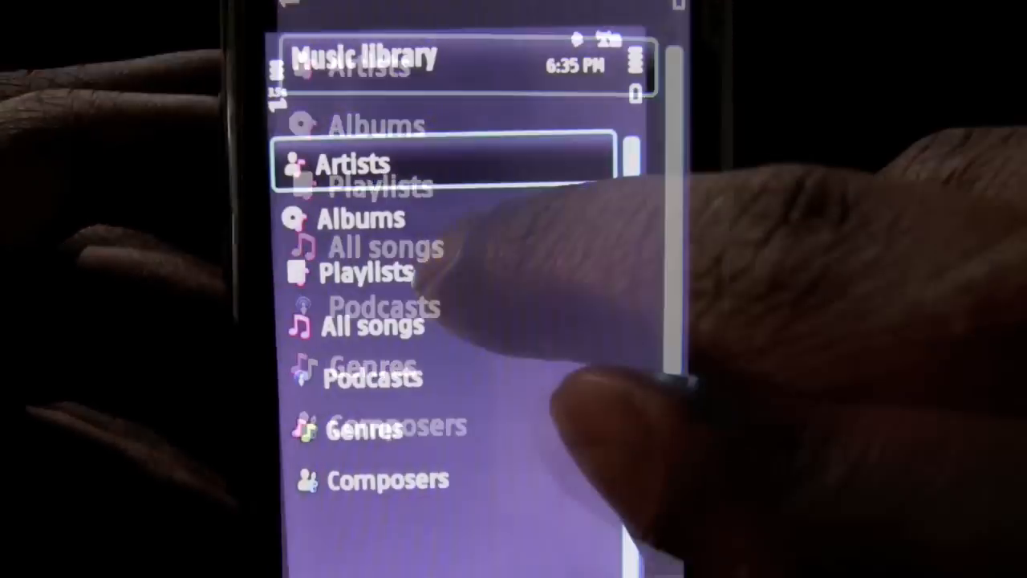
{"action": "left_click", "coordinate": [369, 321]}
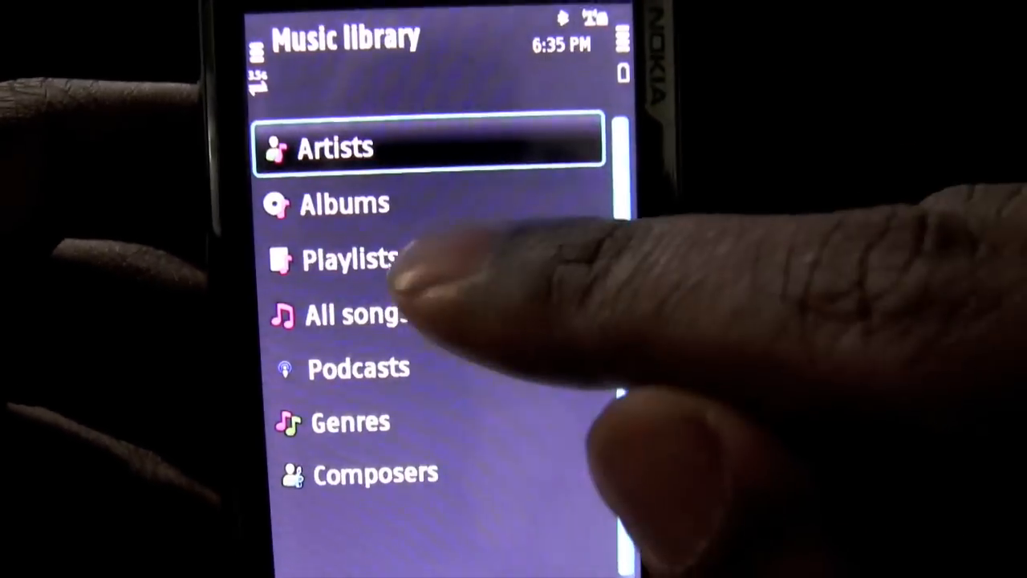
{"action": "left_click", "coordinate": [345, 258]}
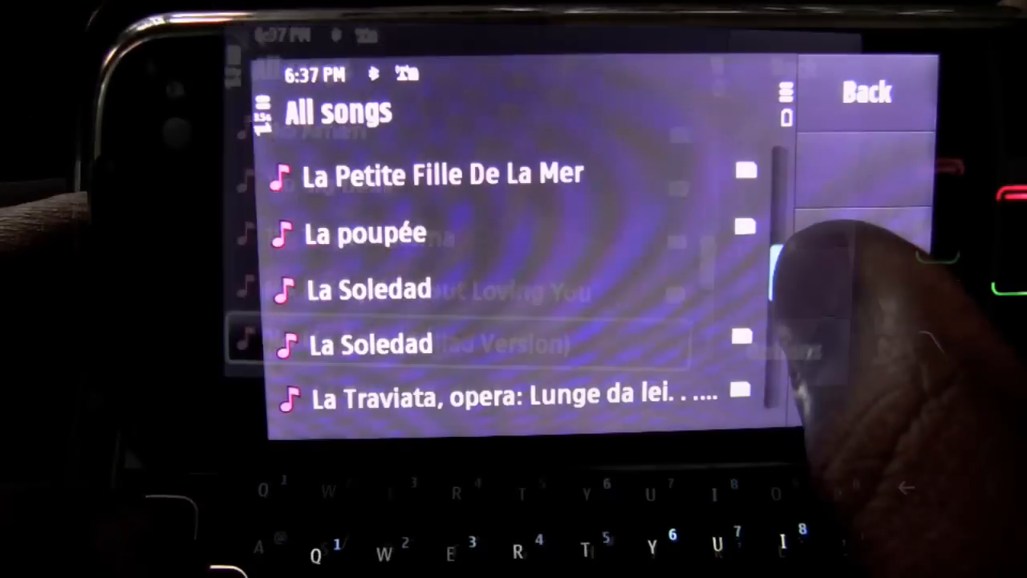
Scroll the All songs list down to the titles beginning with M
{"action": "scroll", "scroll_direction": "down", "scroll_amount": 3}
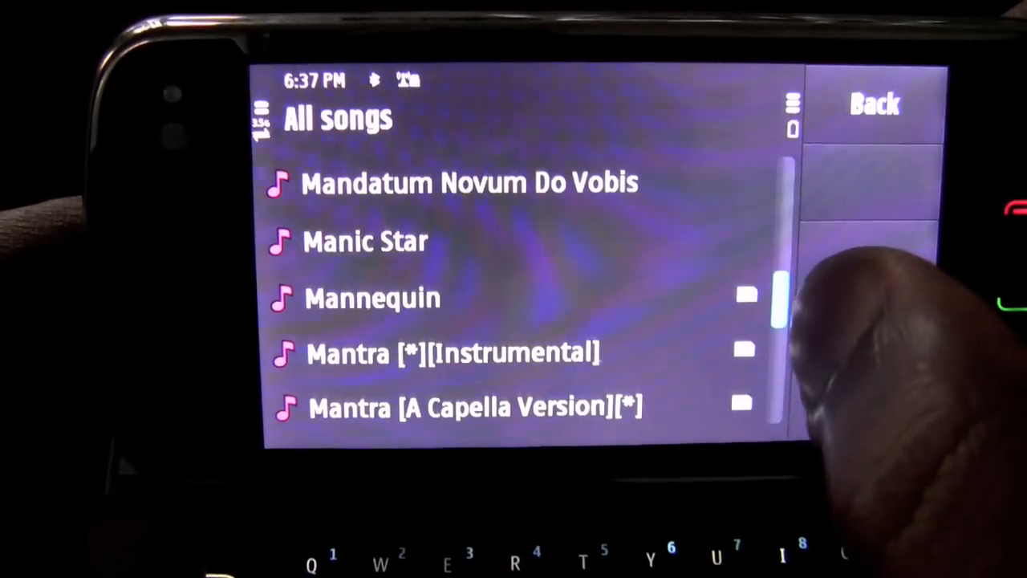
{"action": "scroll", "scroll_direction": "down", "scroll_amount": 3}
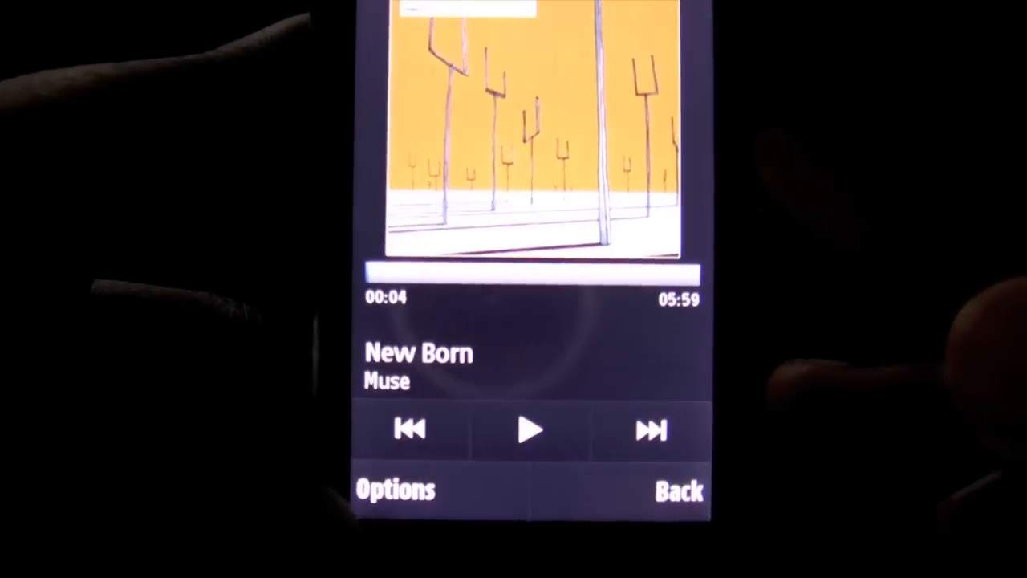
{"action": "left_click", "coordinate": [395, 490]}
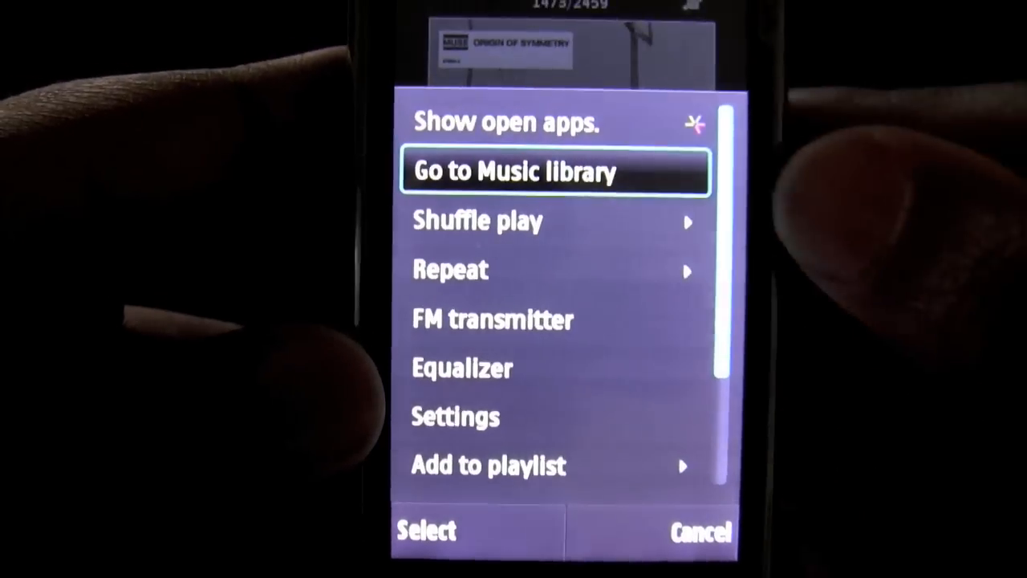
{"action": "scroll", "scroll_direction": "down", "scroll_amount": 3}
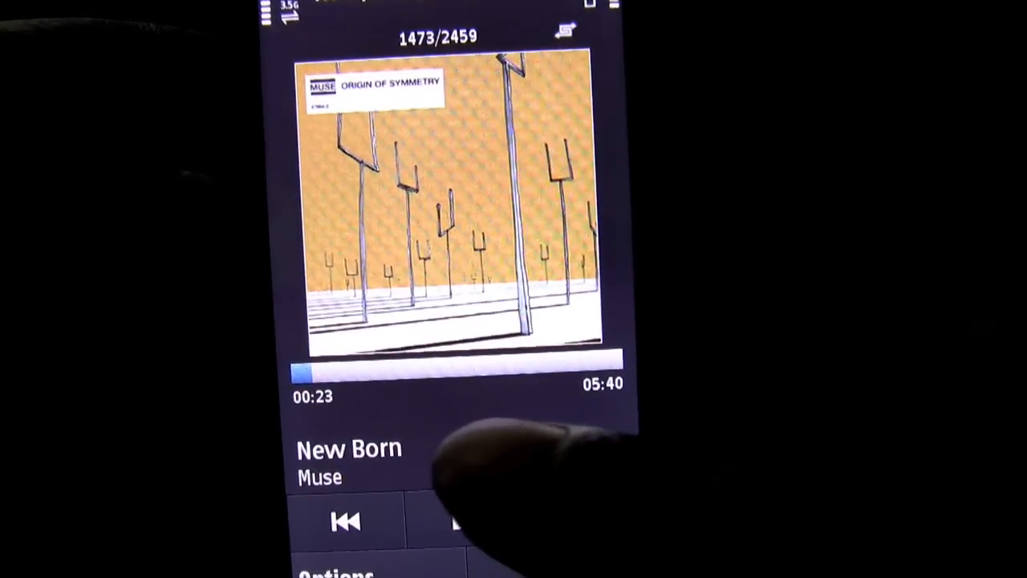
{"action": "left_click", "coordinate": [465, 517]}
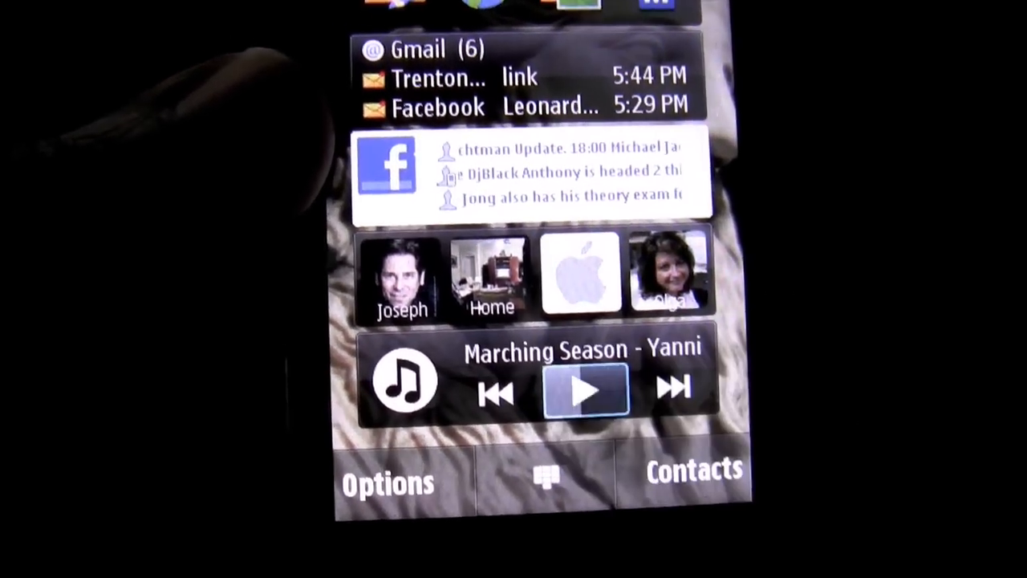
Start playing Marching Season - Yanni from the home screen music widget
{"action": "left_click", "coordinate": [584, 390]}
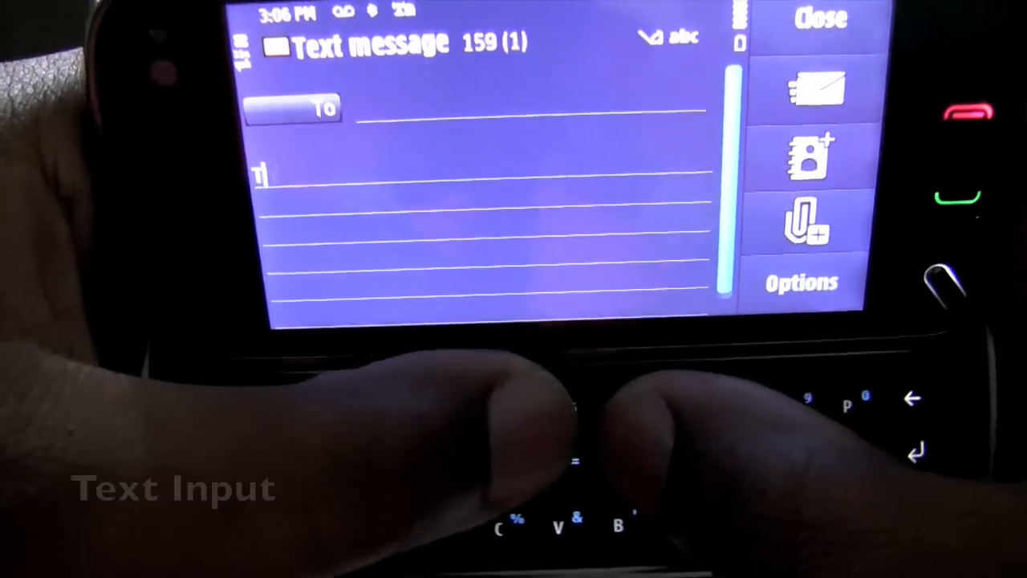
Type 'This' and 'messa' into the new text message on the QWERTY keyboard
{"action": "type", "text": "This is a quick"}
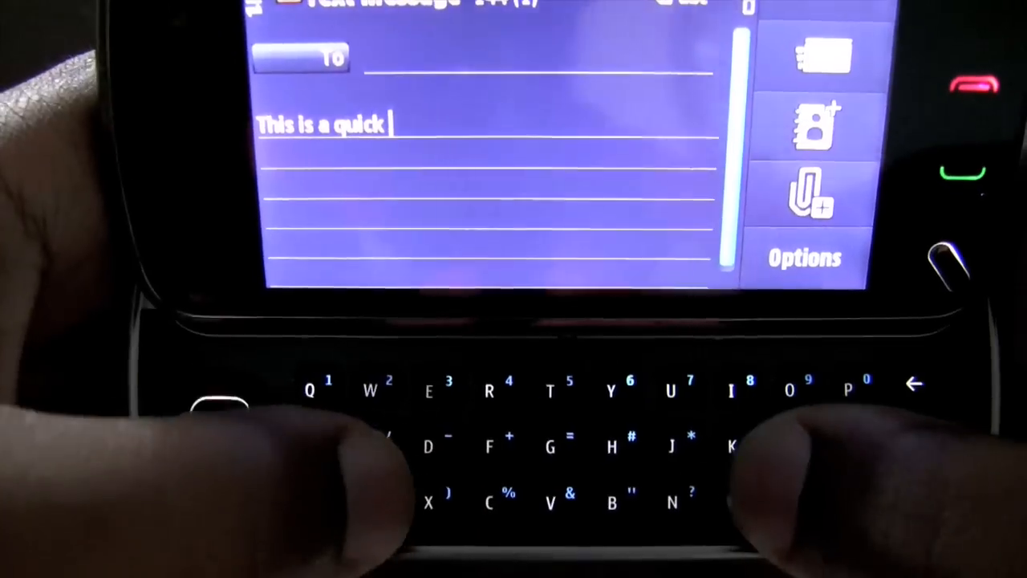
{"action": "type", "text": "messa"}
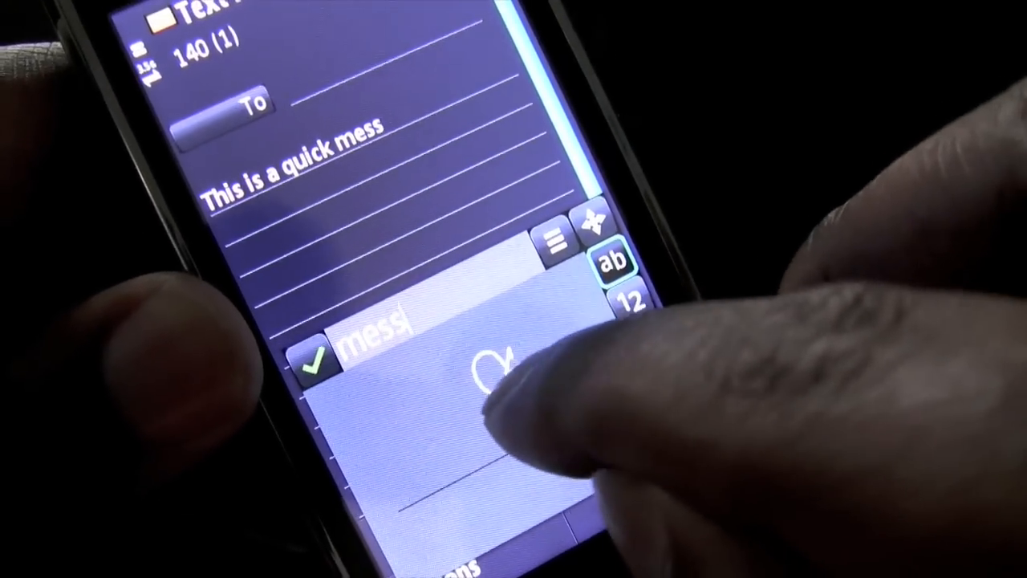
Handwrite the letter 'a' of 'message' using on-screen handwriting recognition
{"action": "type", "text": "a"}
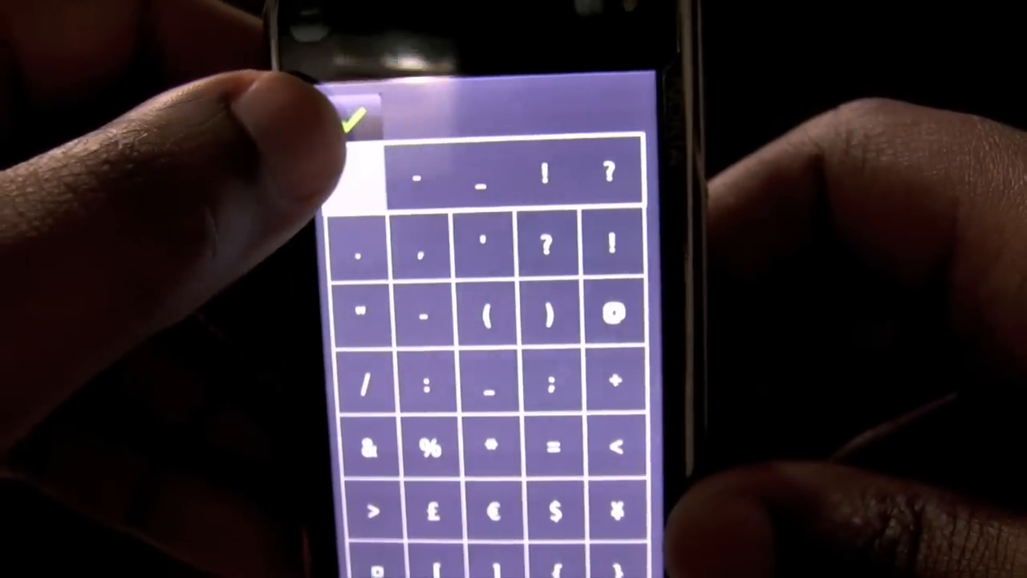
Insert a symbol into the message from the special character table
{"action": "left_click", "coordinate": [650, 318]}
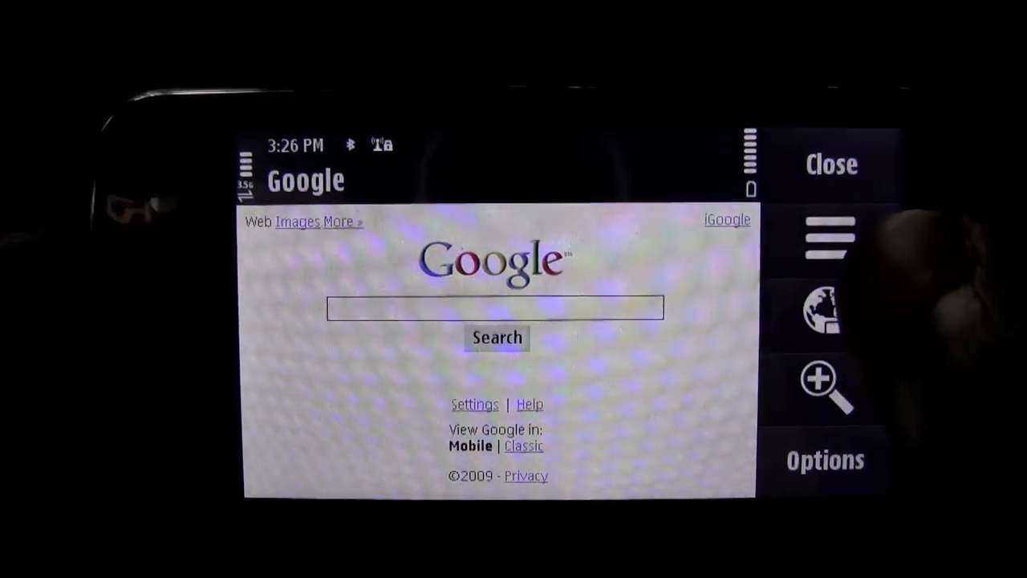
Bring up the browser toolbar over the Google mobile search page
{"action": "left_click", "coordinate": [831, 238]}
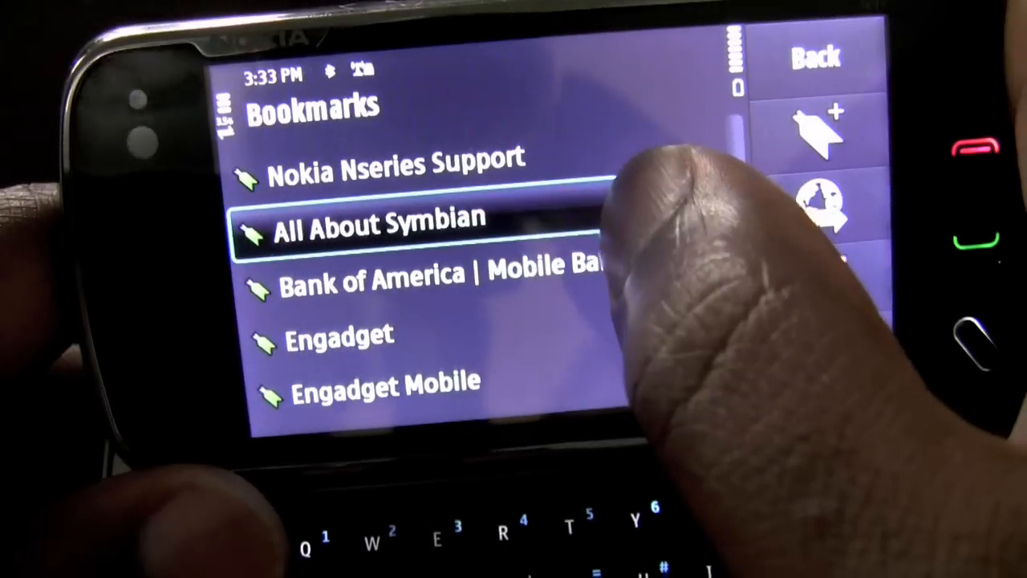
Load the All About Symbian site from the Bookmarks list
{"action": "left_click", "coordinate": [378, 225]}
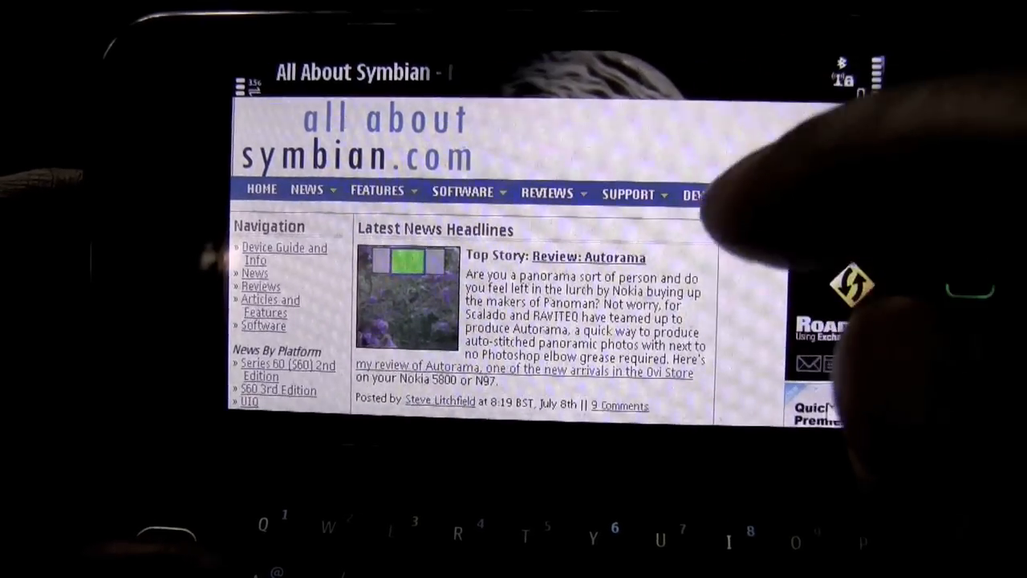
Scroll down the All About Symbian page to later stories such as the N95 Photo Awards
{"action": "scroll", "scroll_direction": "down", "scroll_amount": 3}
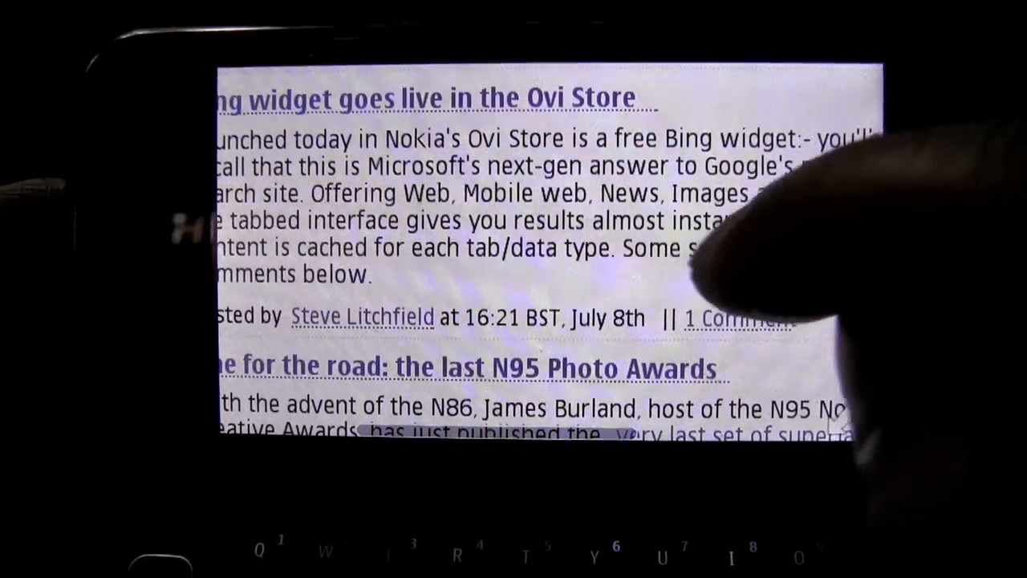
{"action": "scroll", "scroll_direction": "down", "scroll_amount": 3}
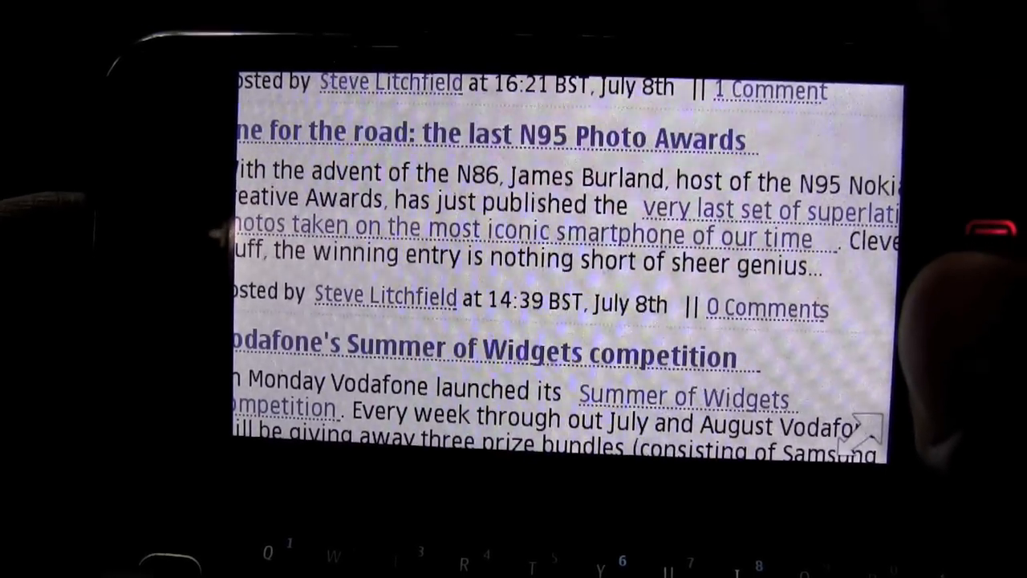
{"action": "scroll", "scroll_direction": "down", "scroll_amount": 3}
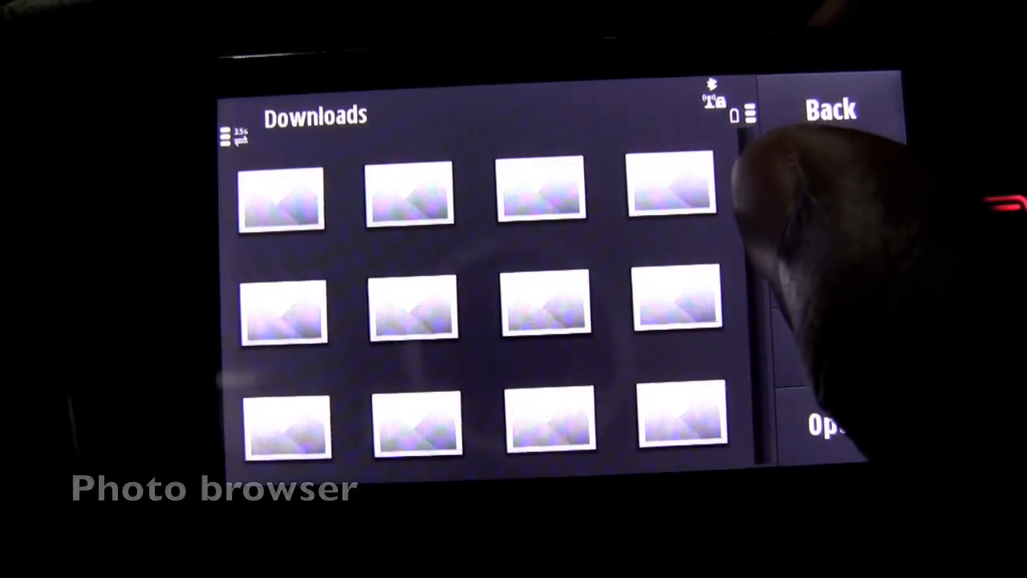
Multi-select several Downloads photos and show their actions: Send, Share on Ovi, Delete
{"action": "left_click", "coordinate": [673, 196]}
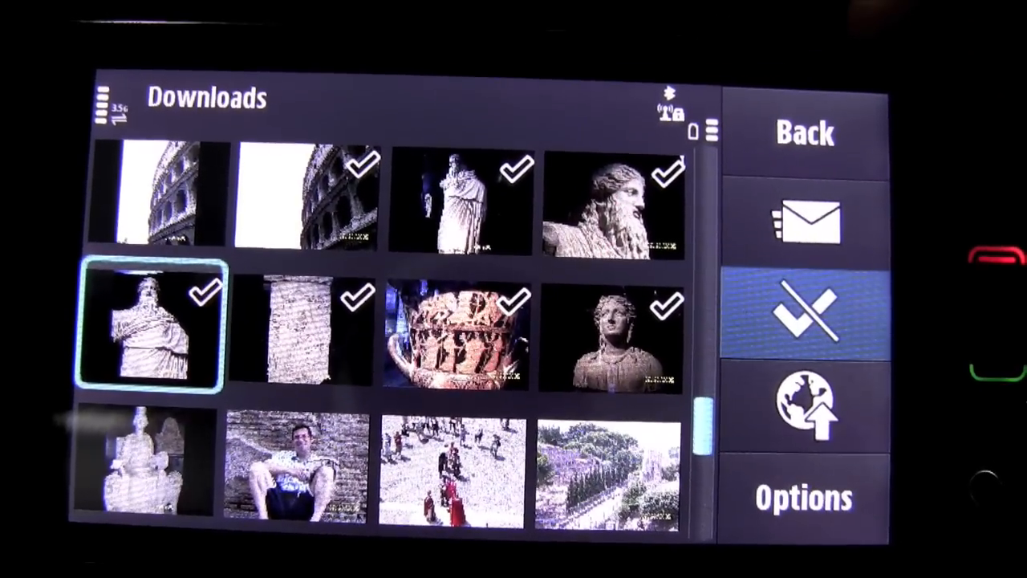
{"action": "left_click", "coordinate": [804, 498]}
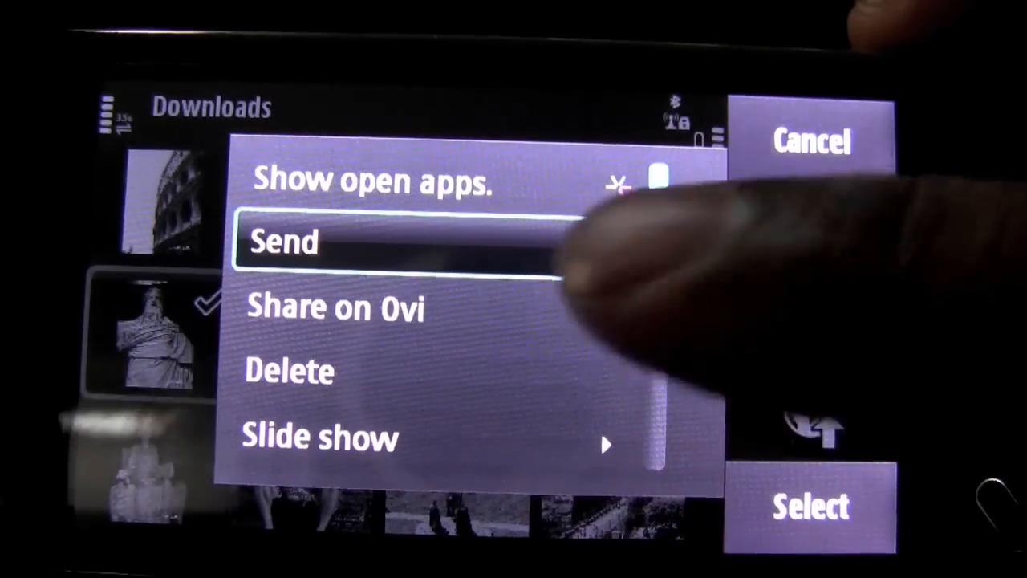